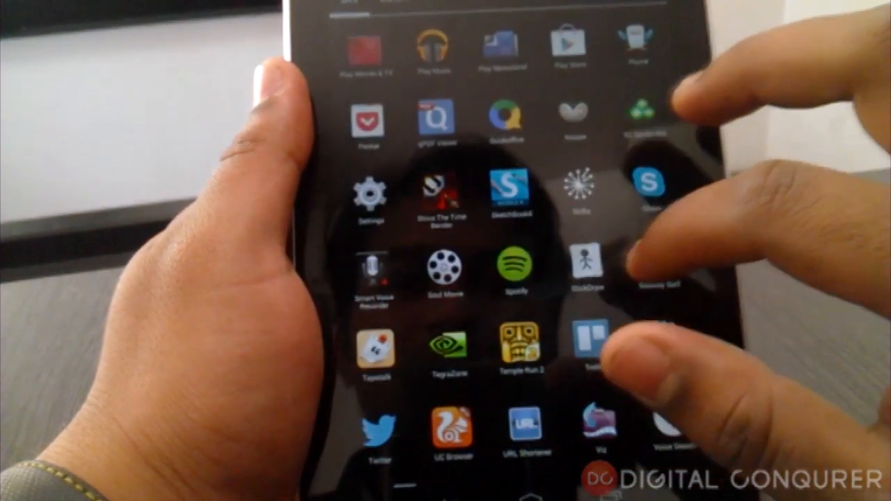
# Launch the VPN app from the app drawer so traffic routes through the VPN.
pyautogui.click(369, 202)
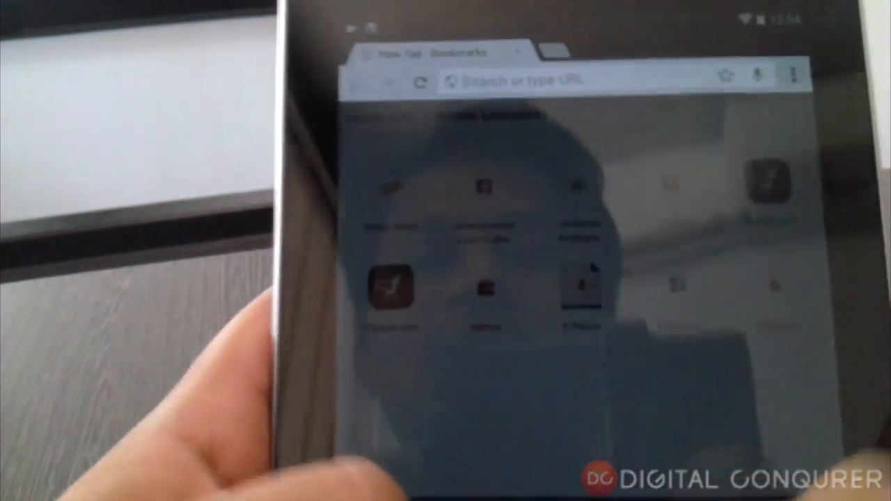
# Navigate Chrome to m.spotify.com to reach the Android download link.
pyautogui.write('m.spotify.com')
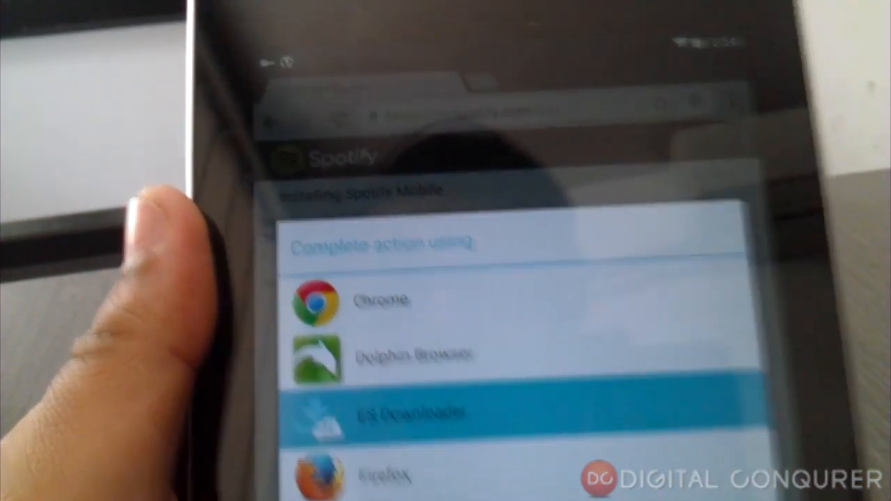
# Hand SpotifyAndroid.apk (10.17 MB) to ES Downloader and save it to the Download folder.
pyautogui.click(411, 411)
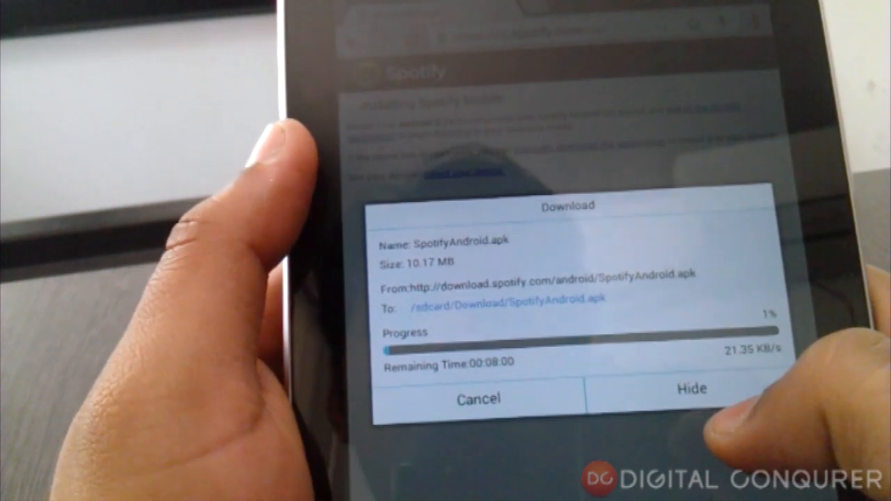
pyautogui.click(479, 398)
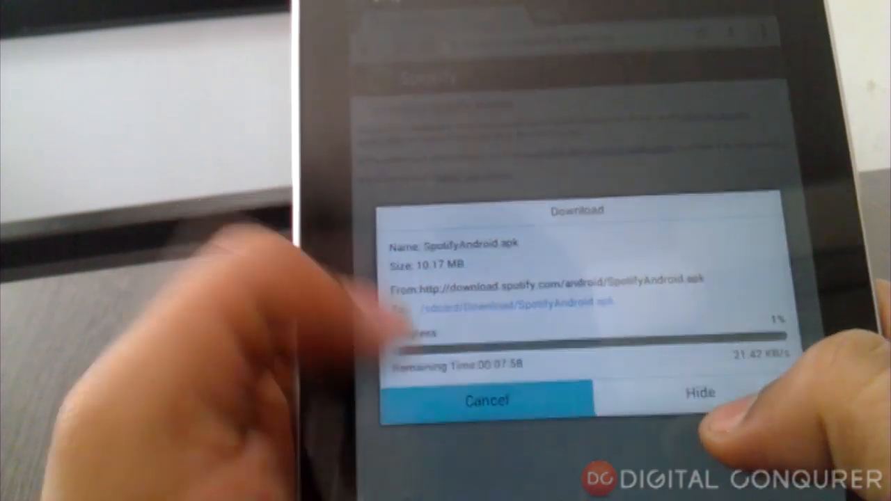
pyautogui.click(699, 393)
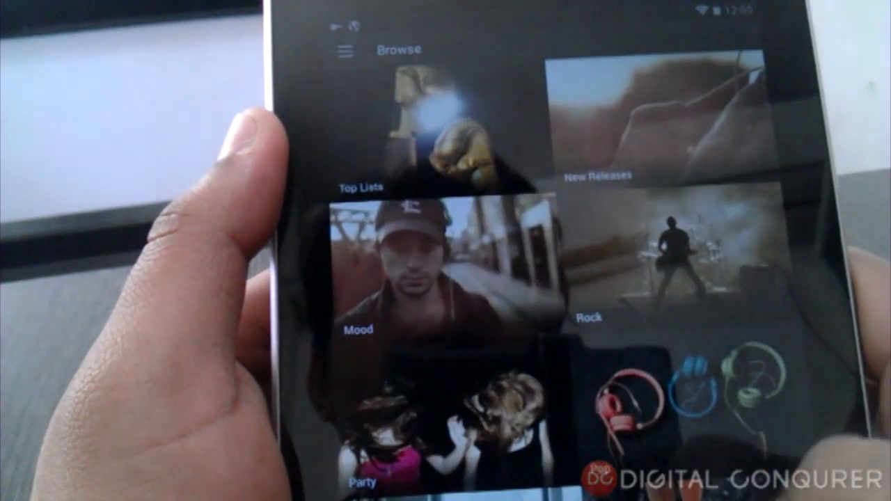
# Scroll the Spotify Browse page to reveal more categories such as Pop and Chill.
pyautogui.scroll(-3)
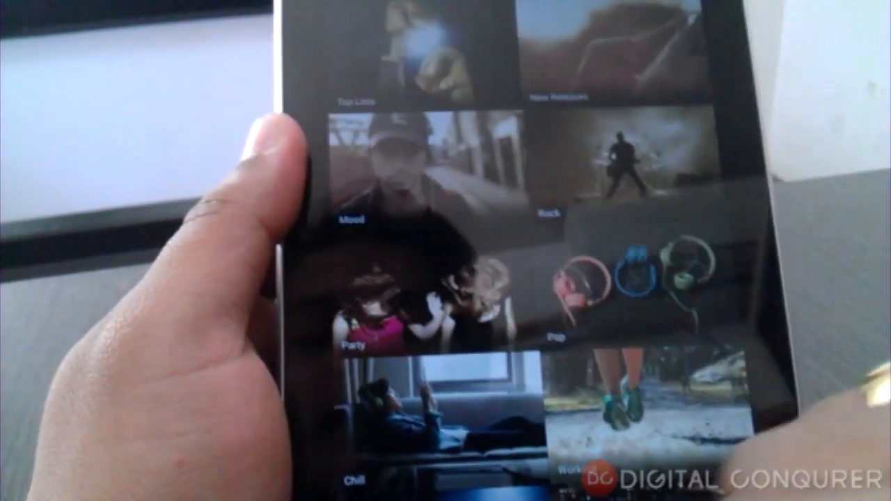